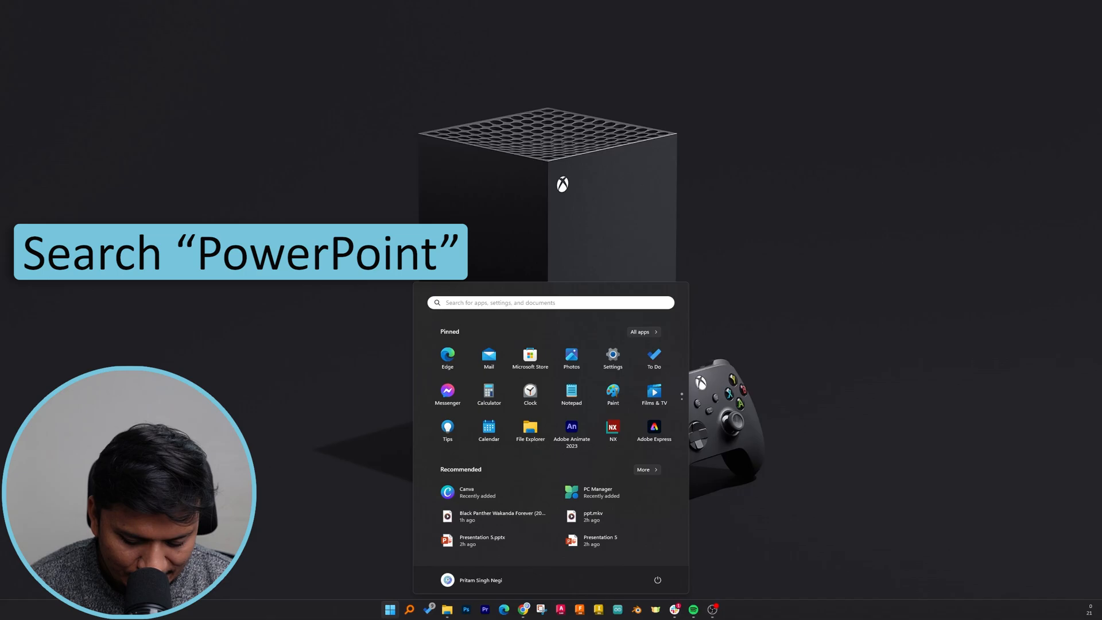
# Search 'p' in the Start menu and launch PowerPoint from Best match.
pyautogui.write('p')
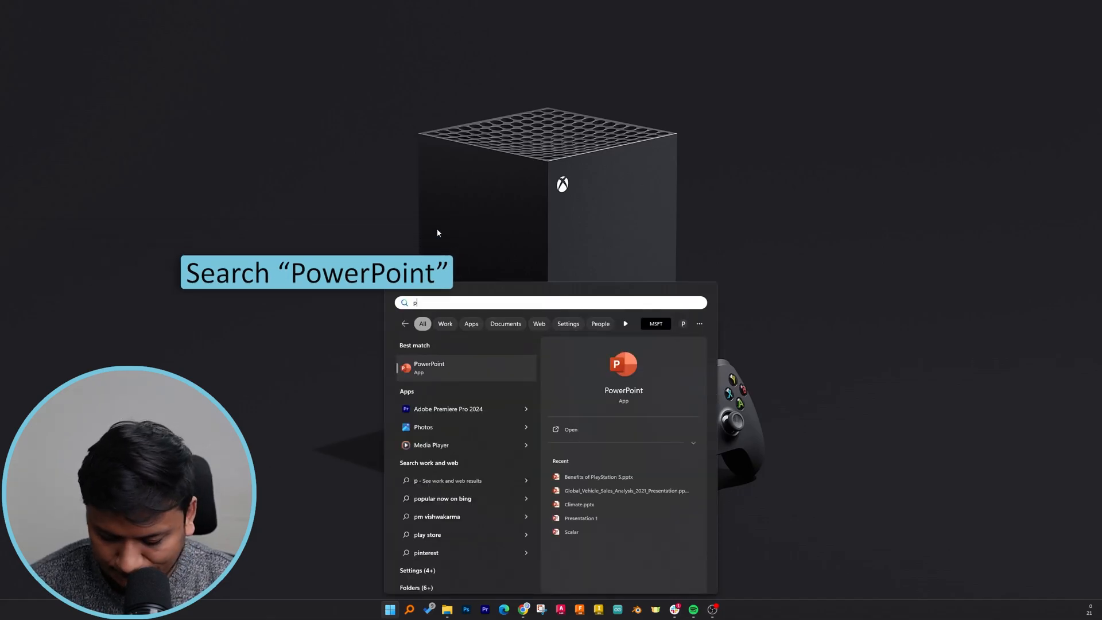
pyautogui.click(429, 366)
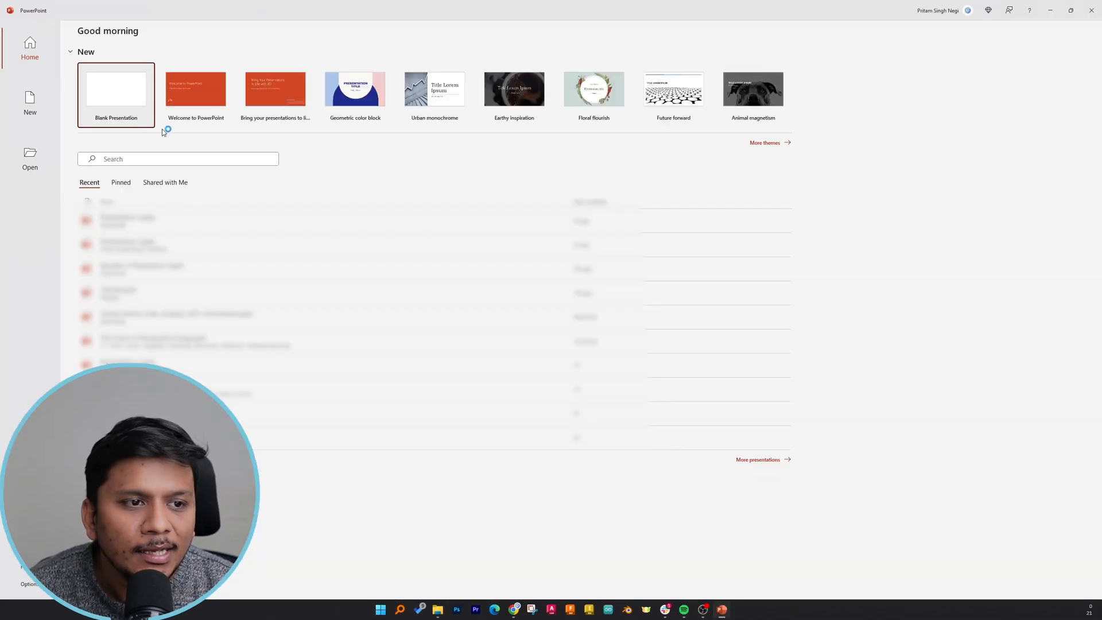
# Start a new Blank Presentation, with Designer layout ideas shown for the title slide.
pyautogui.click(116, 89)
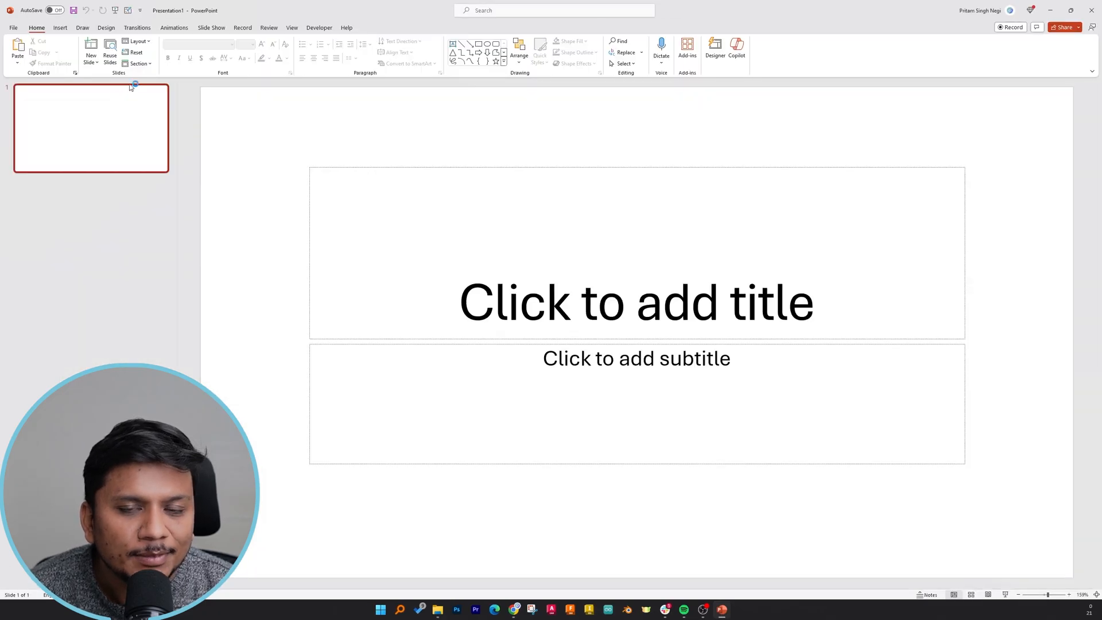
pyautogui.click(715, 55)
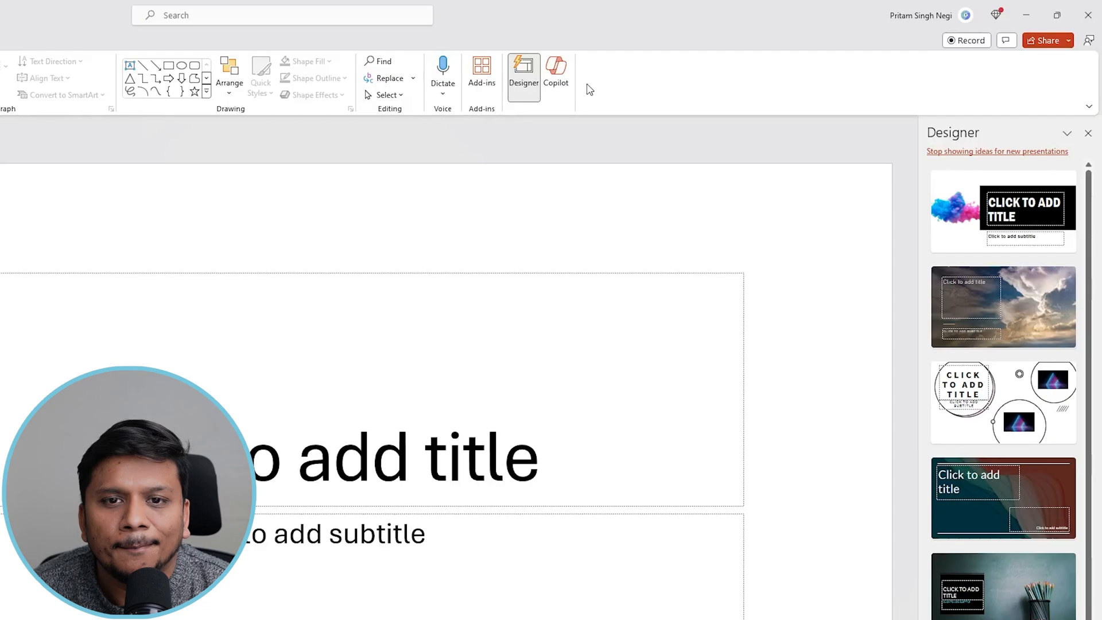
# Bring up Copilot from the Home ribbon and start a 'Create a presentation…' request.
pyautogui.click(555, 74)
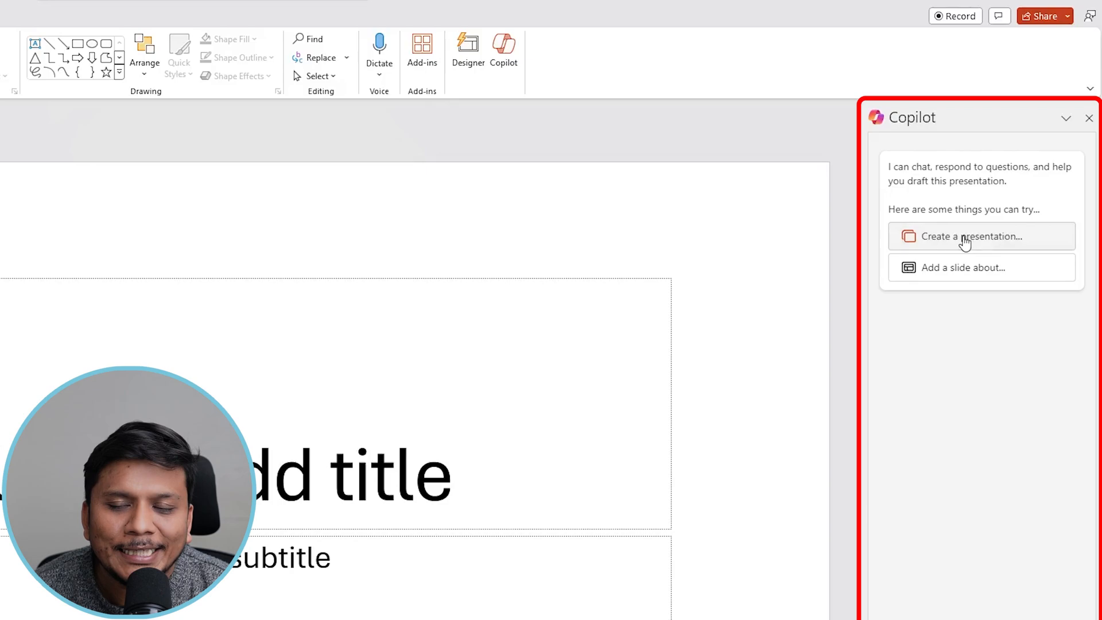
pyautogui.click(973, 235)
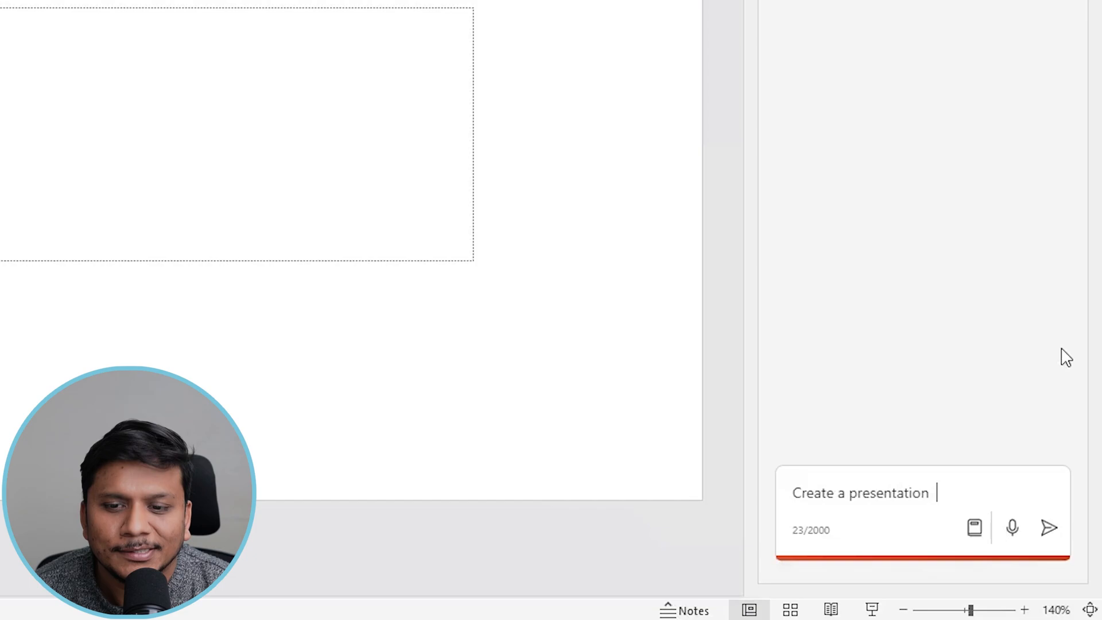
# Send Copilot the request 'Create a presentation on youtube history and important milestones'.
pyautogui.write('o')
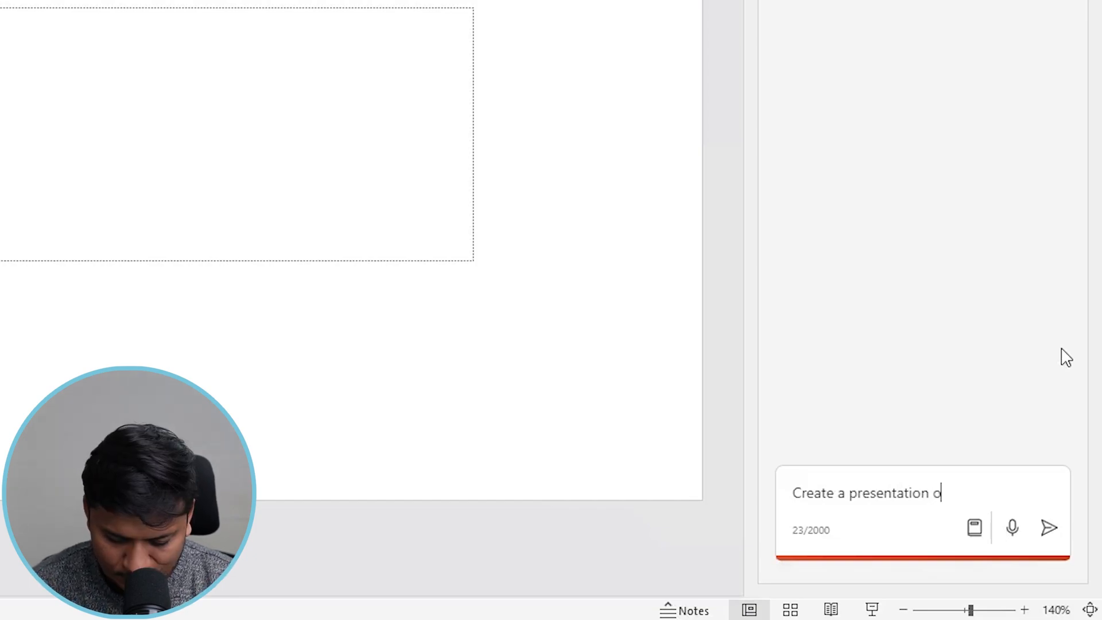
pyautogui.write('n youtube history and important milestones')
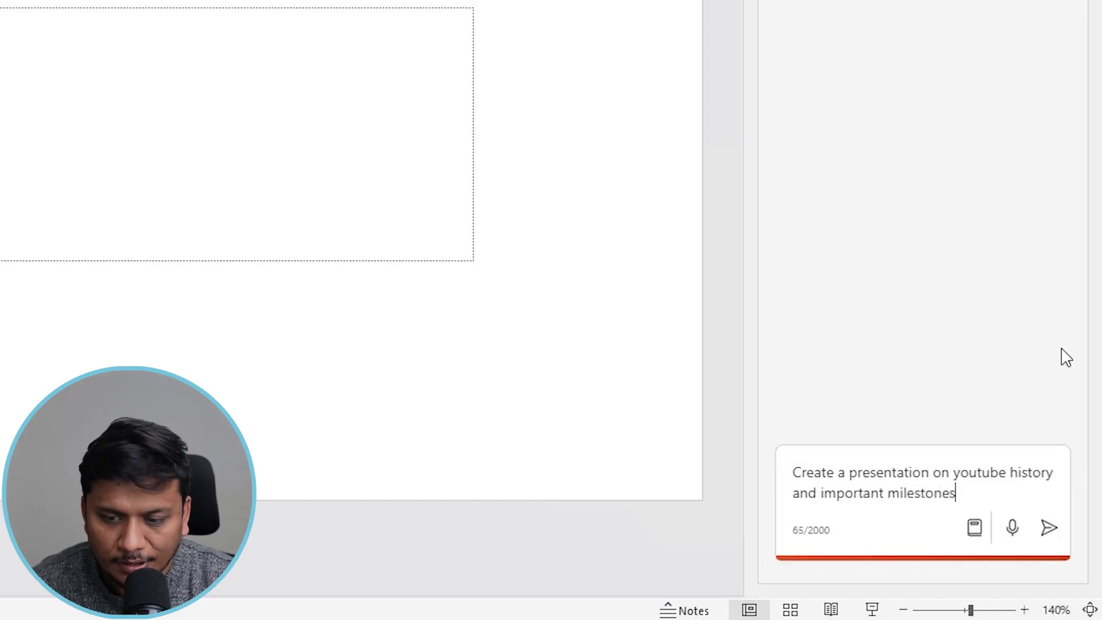
pyautogui.click(1049, 528)
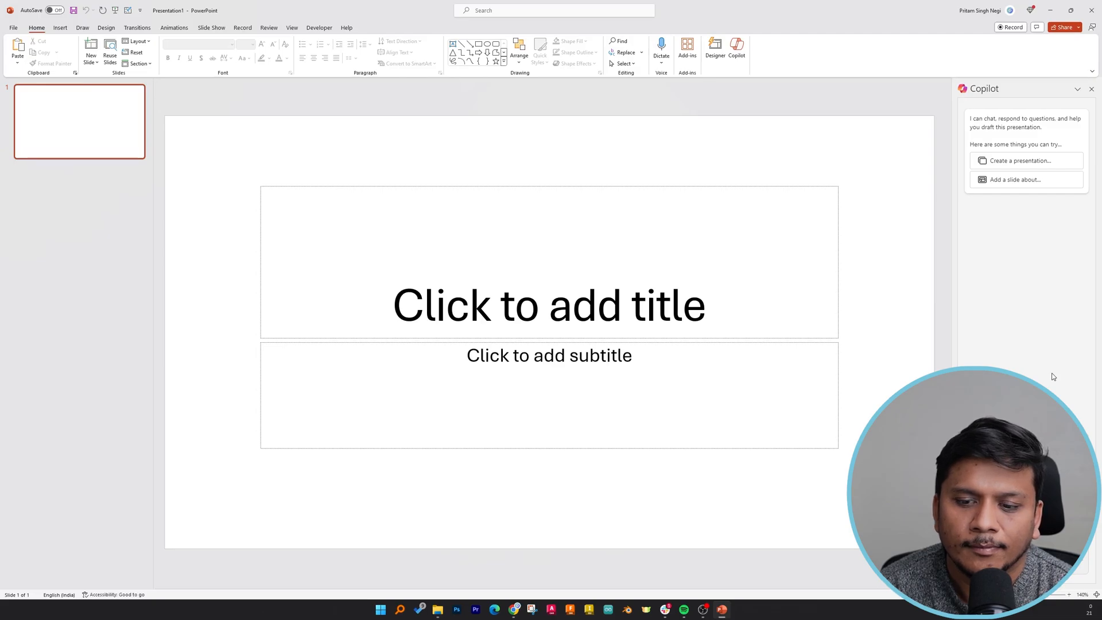
# Once the five-slide deck is generated, select the title slide's background video and play it.
pyautogui.click(1019, 160)
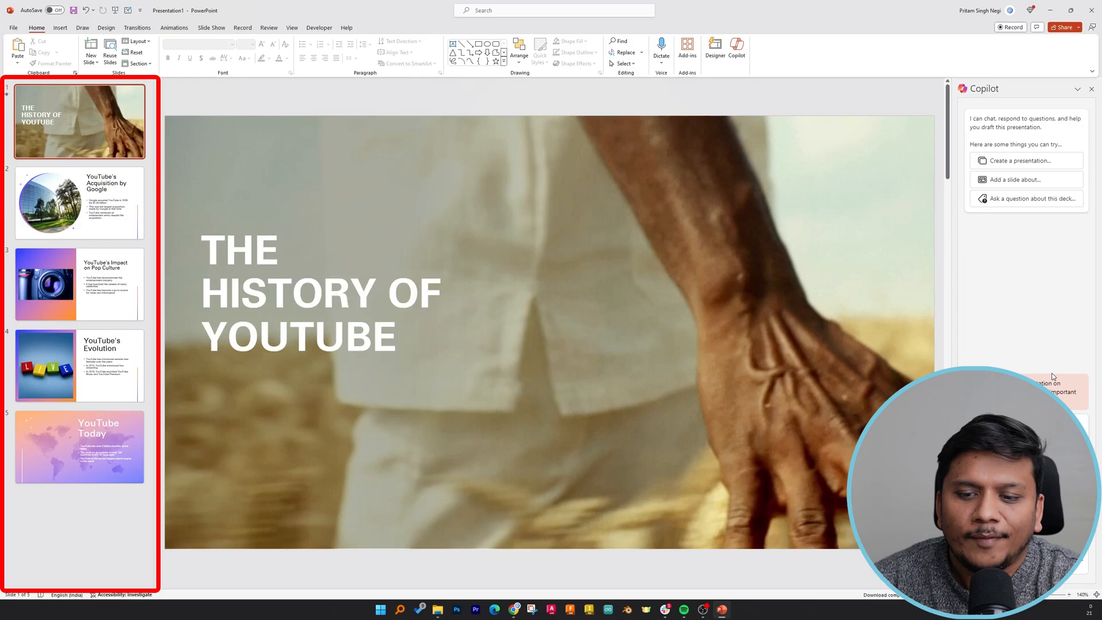
pyautogui.click(80, 203)
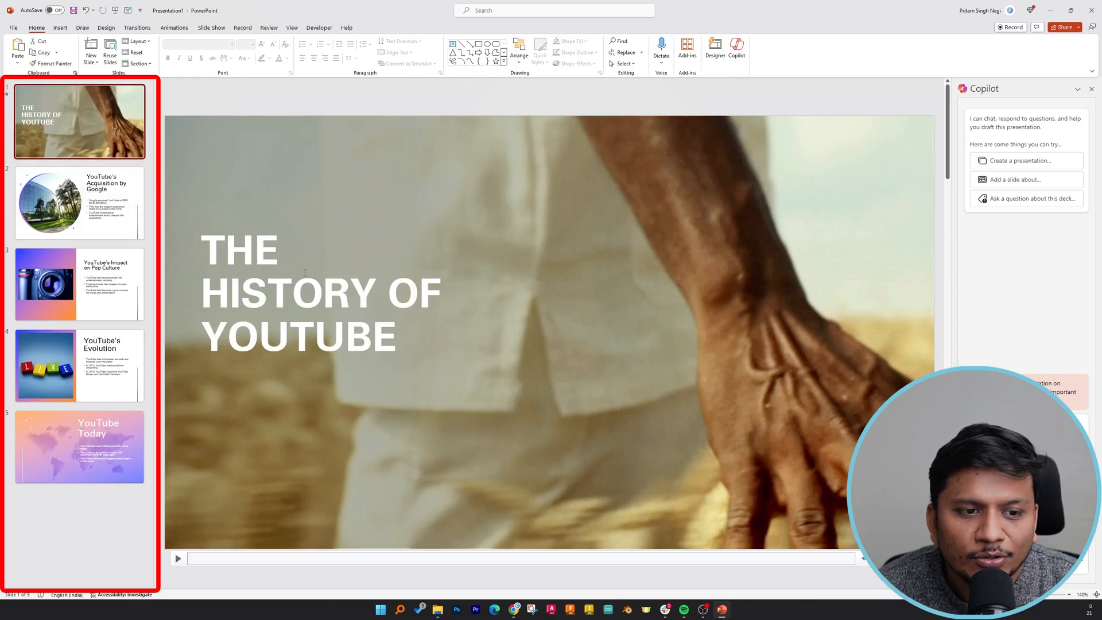
pyautogui.moveTo(218, 414)
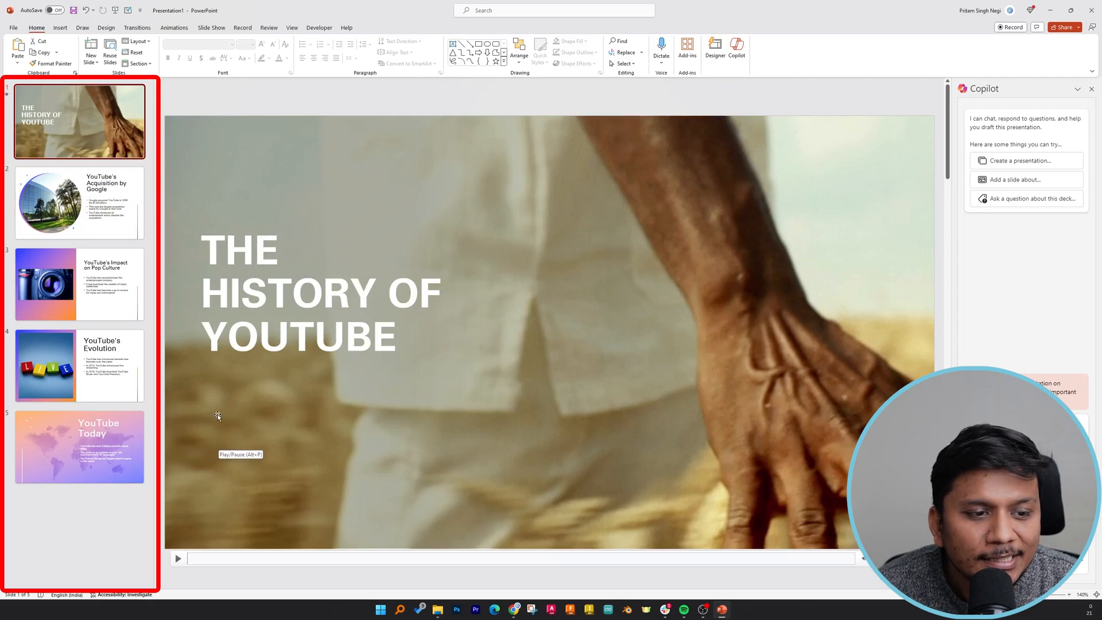
pyautogui.moveTo(179, 559)
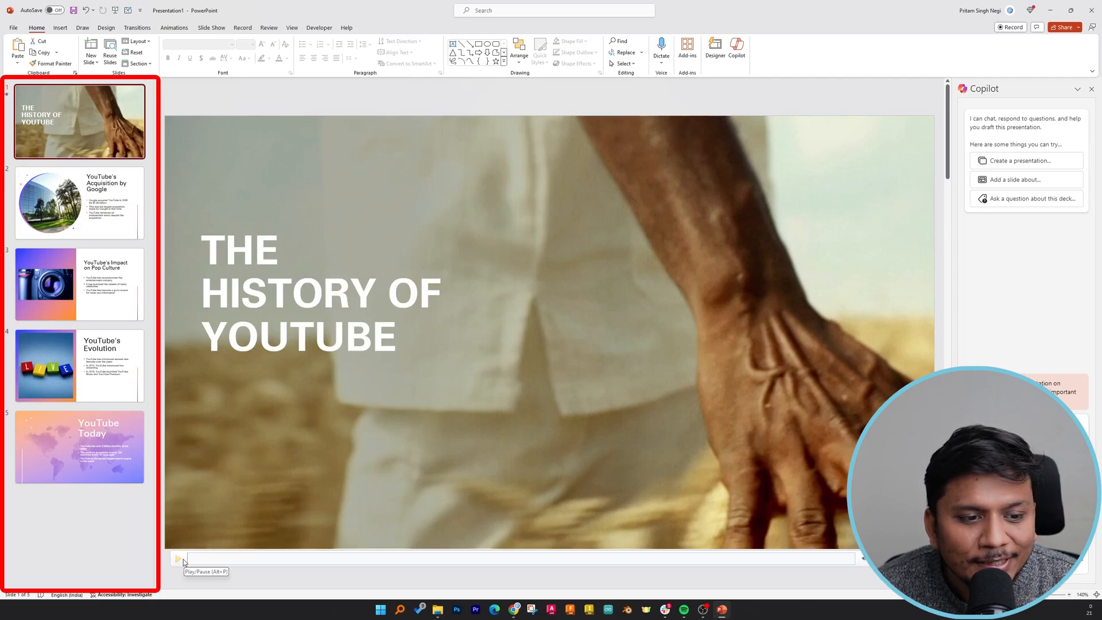
pyautogui.click(177, 559)
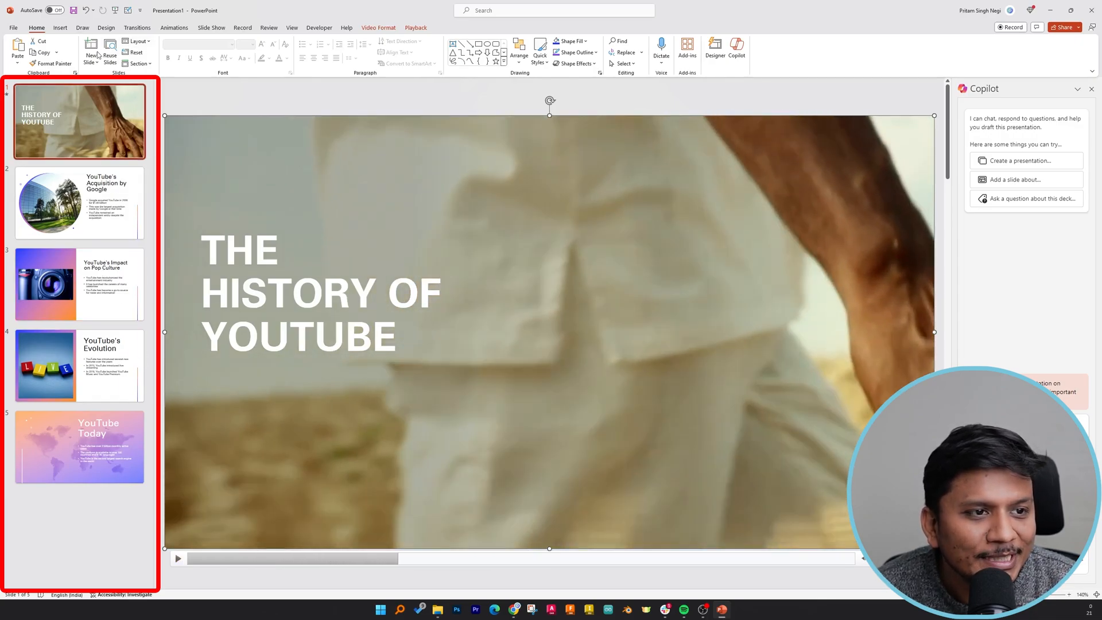
pyautogui.moveTo(115, 10)
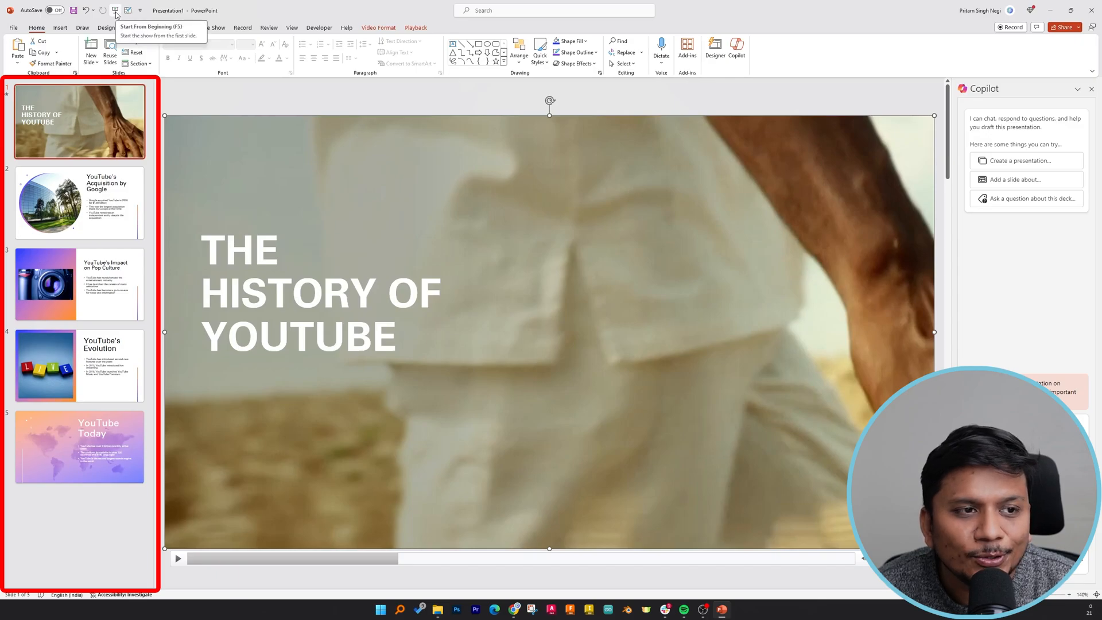
pyautogui.click(115, 10)
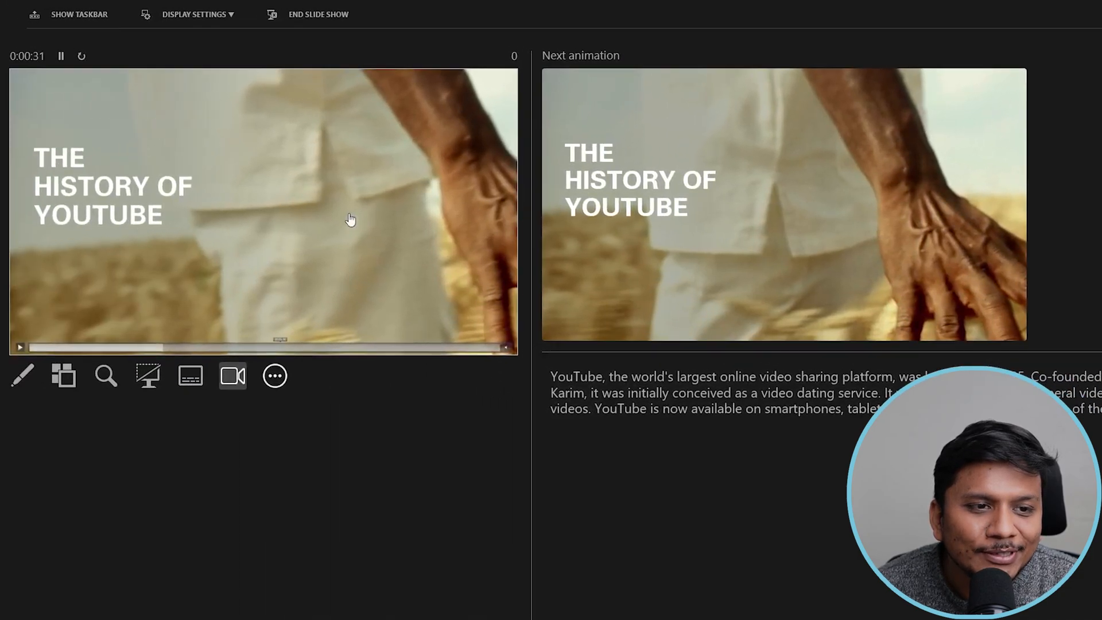
pyautogui.click(194, 14)
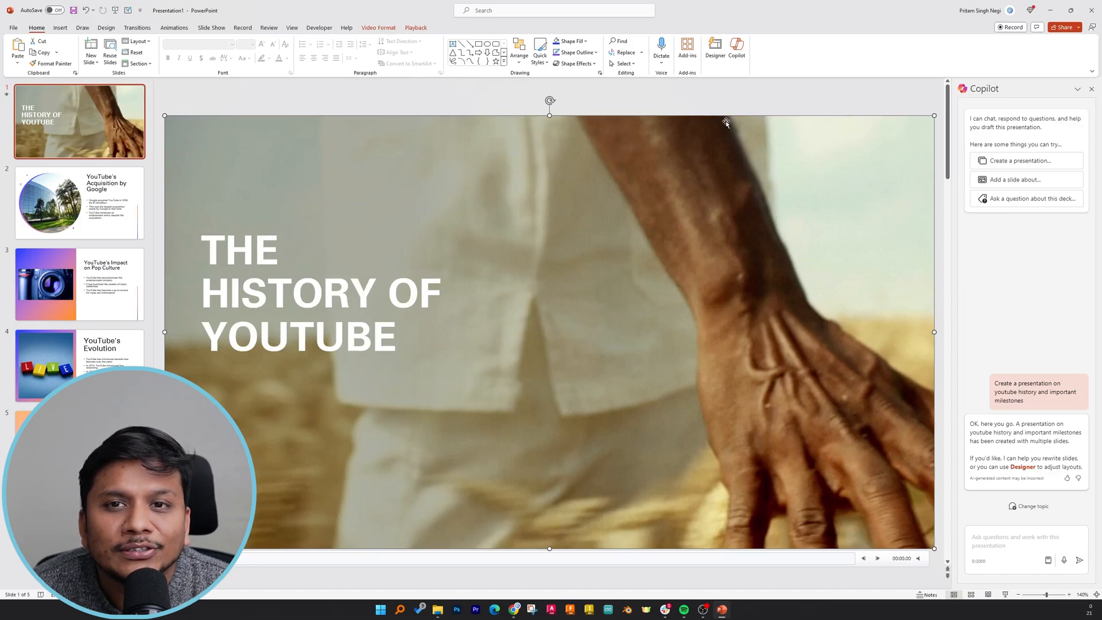
# Close the Copilot pane and return focus to the title slide.
pyautogui.click(1091, 89)
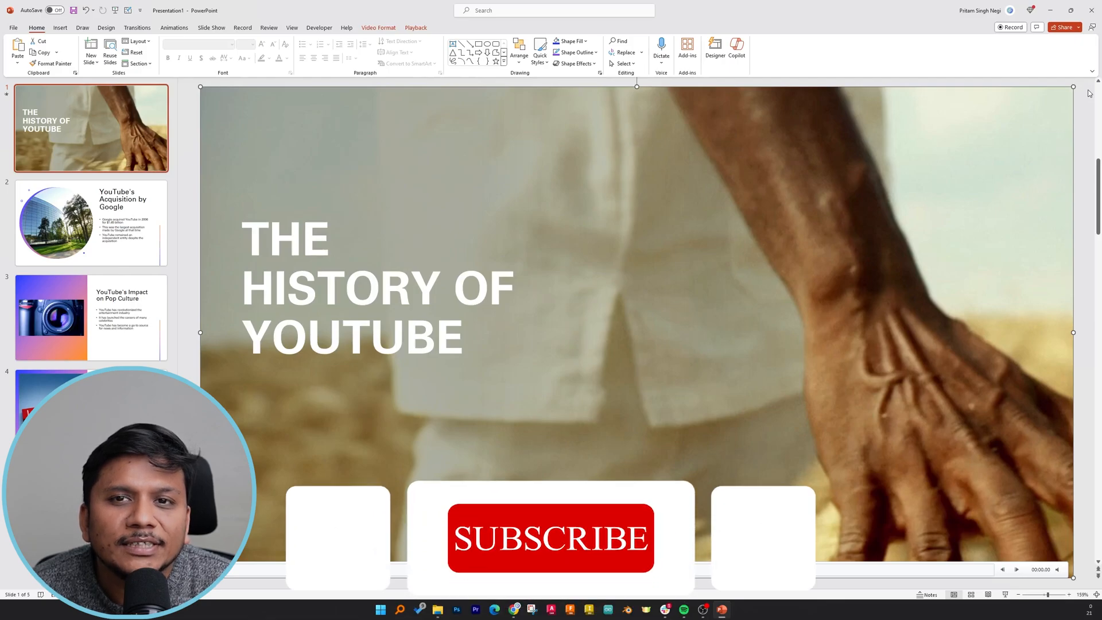
pyautogui.click(549, 537)
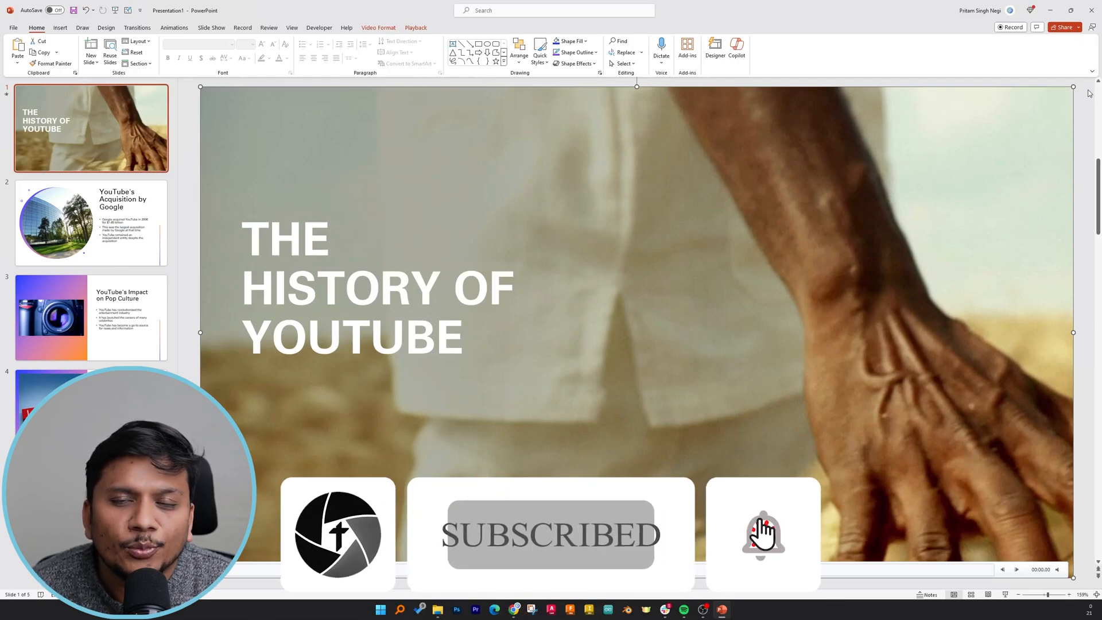